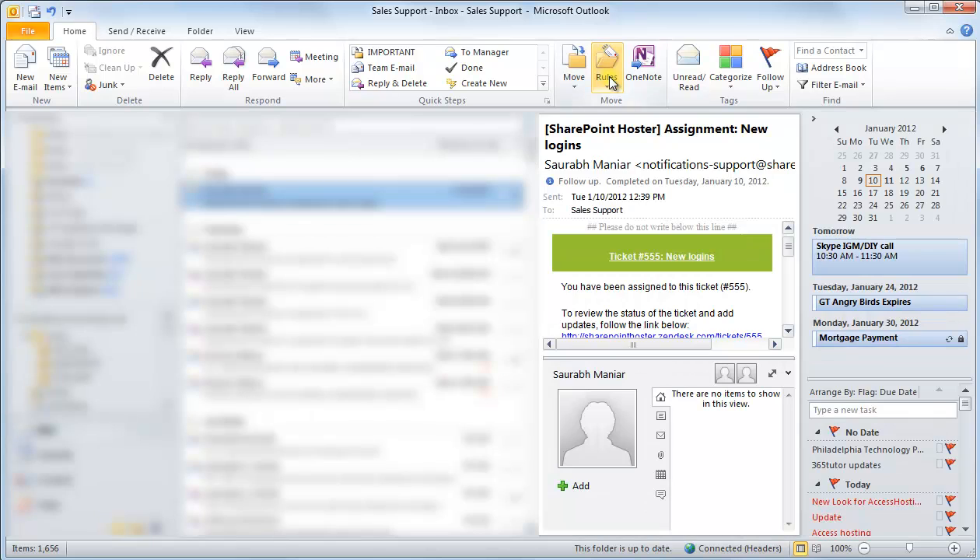
Step: Bring up the Rules and Alerts dialog from the Home ribbon's Rules menu
{"action": "left_click", "coordinate": [607, 66]}
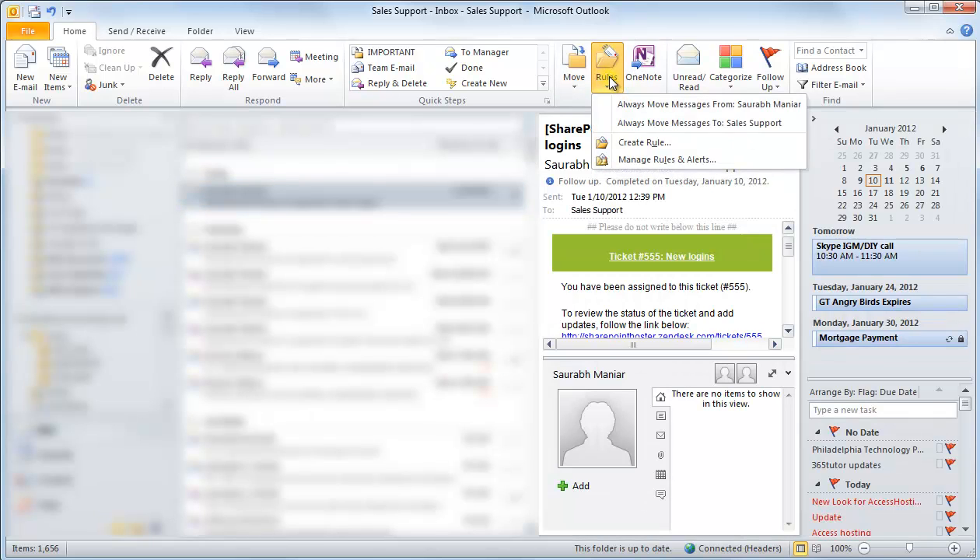
{"action": "mouse_move", "coordinate": [665, 159]}
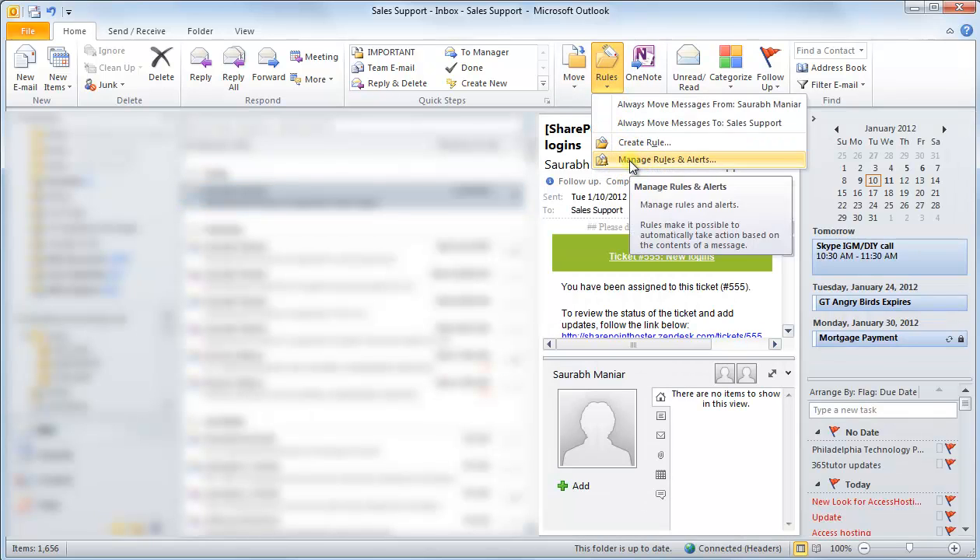
{"action": "left_click", "coordinate": [662, 159]}
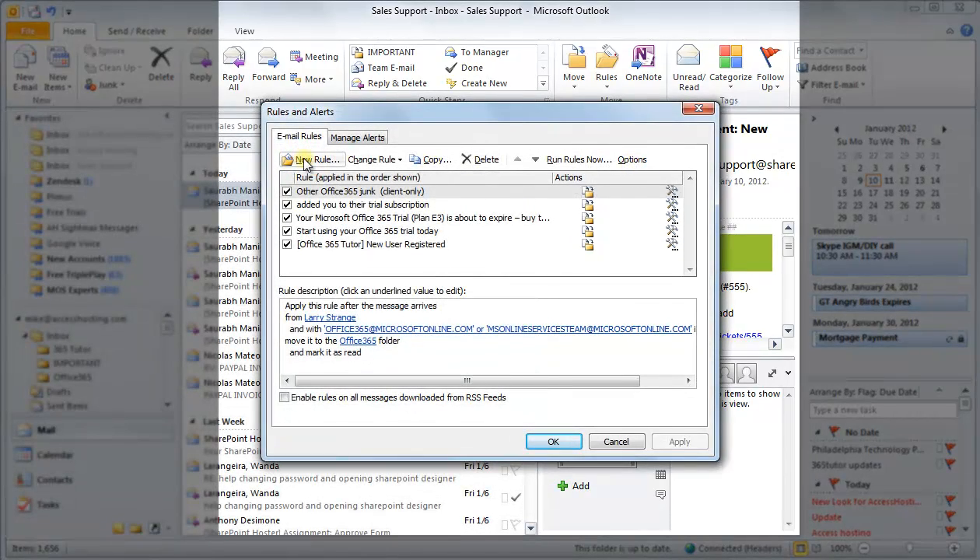
Step: Begin a new rule from the blank 'Apply rule on messages I receive' template
{"action": "left_click", "coordinate": [315, 158]}
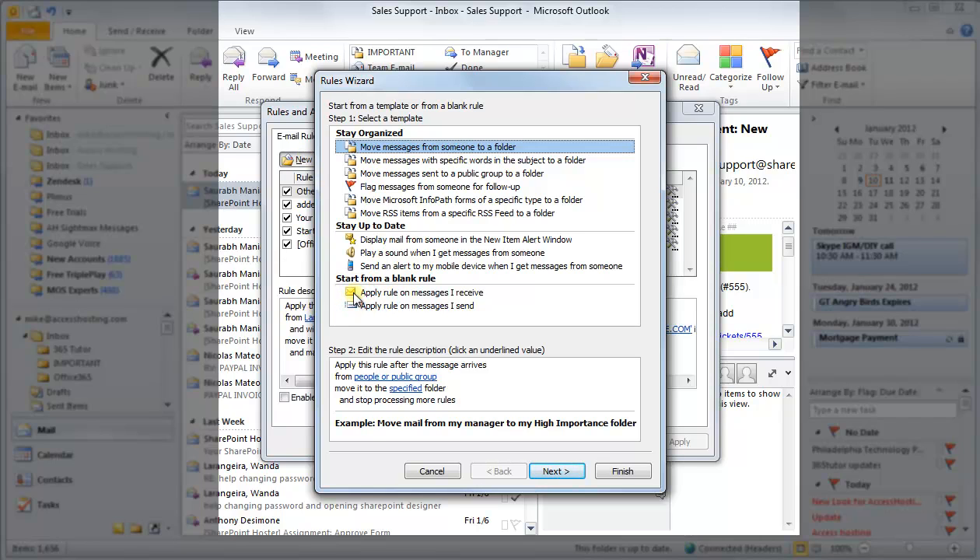
{"action": "left_click", "coordinate": [422, 292]}
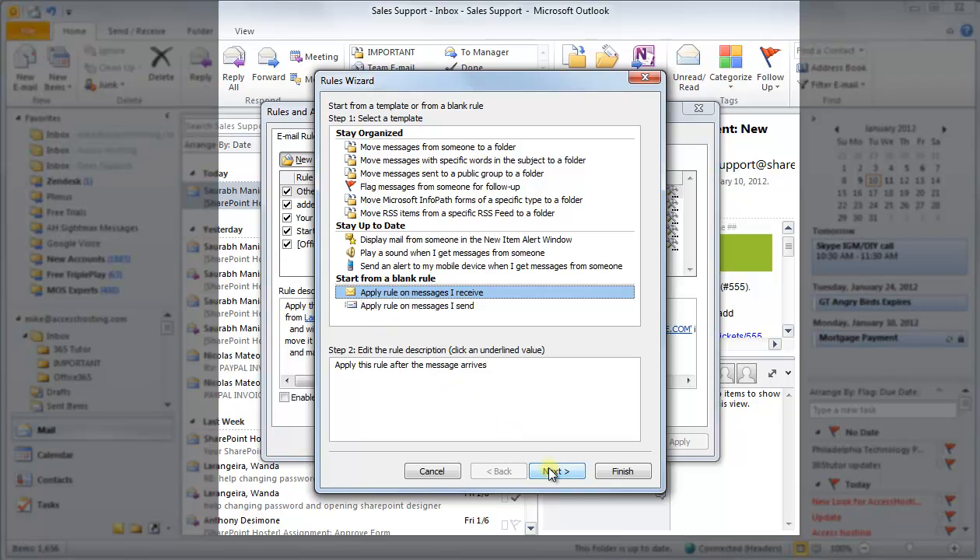
{"action": "left_click", "coordinate": [557, 470]}
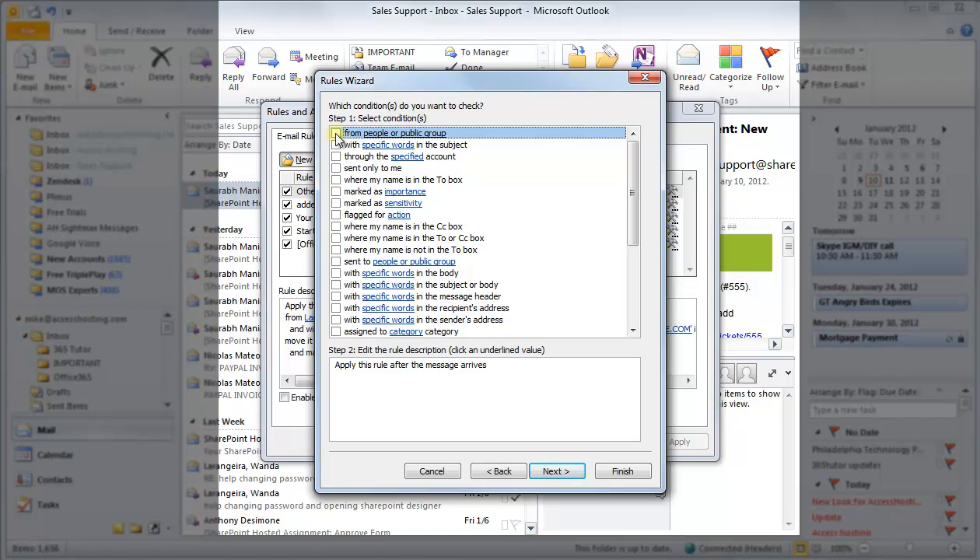
Step: Add the 'from people or public group' condition set to Larry Strange
{"action": "left_click", "coordinate": [336, 134]}
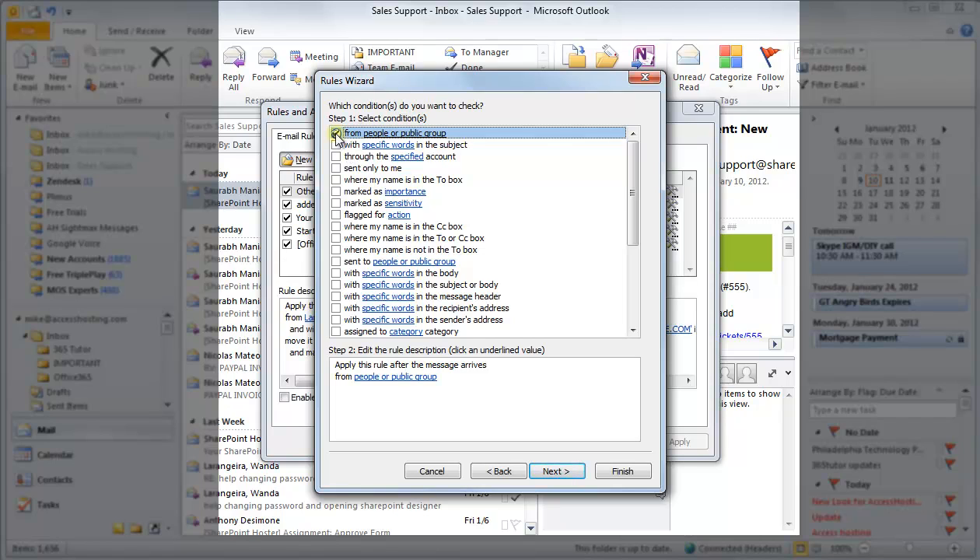
{"action": "left_click", "coordinate": [336, 132]}
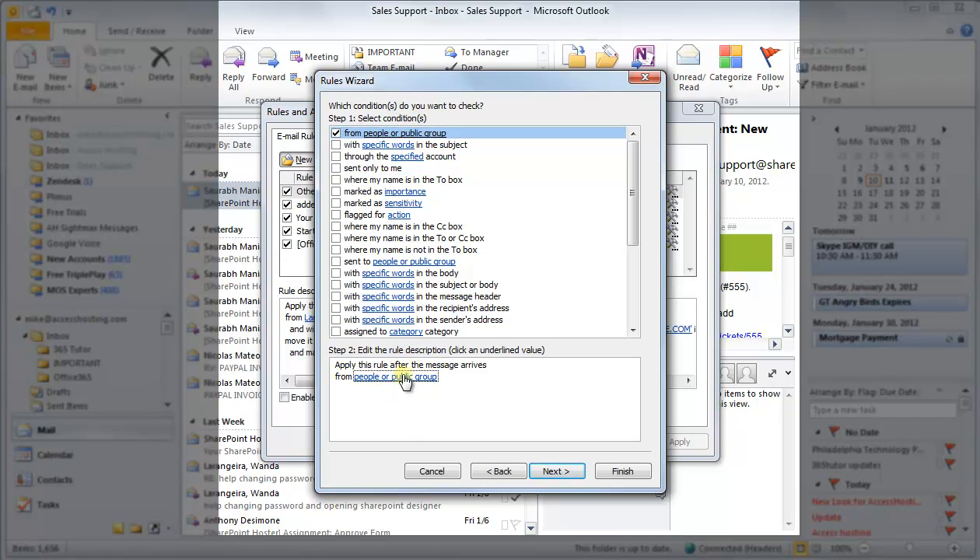
{"action": "left_click", "coordinate": [395, 376]}
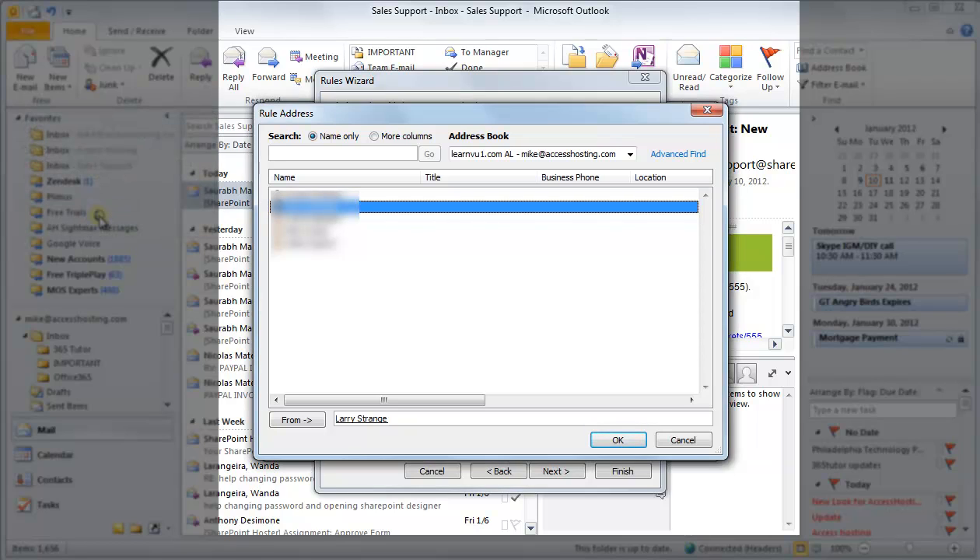
{"action": "mouse_move", "coordinate": [355, 329]}
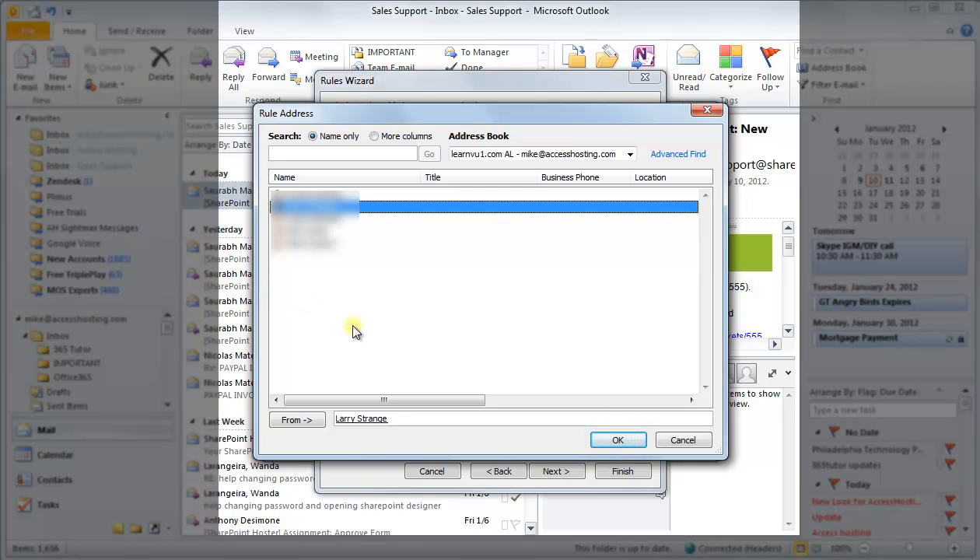
{"action": "left_click", "coordinate": [618, 439]}
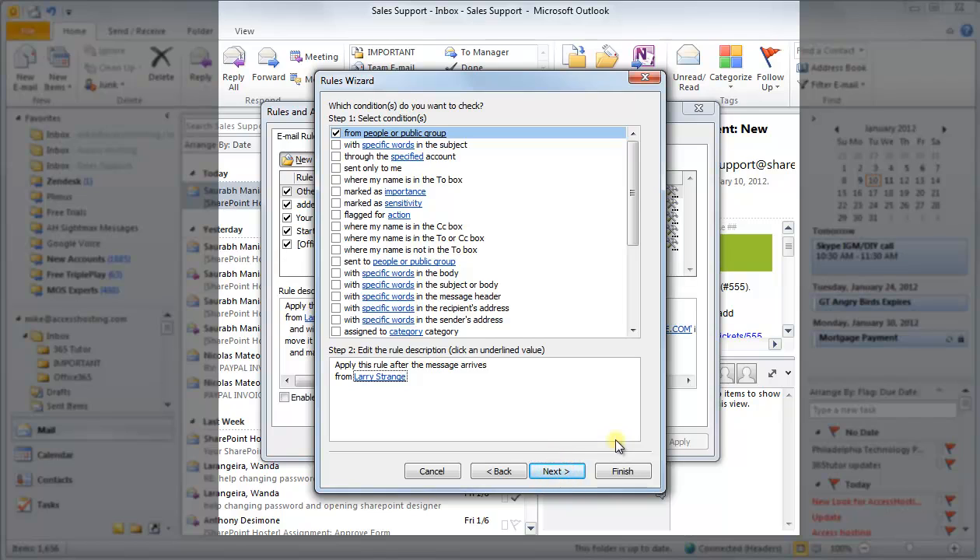
{"action": "left_click", "coordinate": [557, 470]}
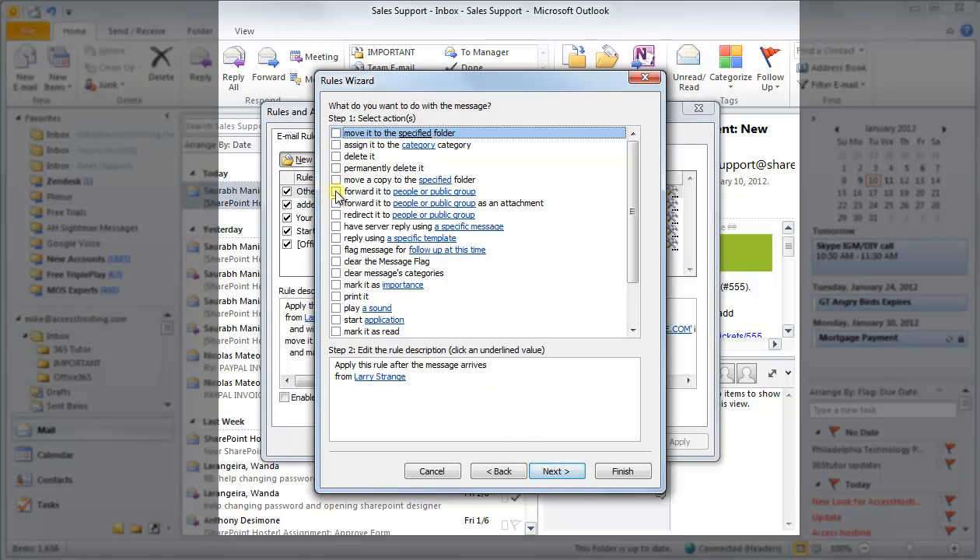
Step: Add the 'forward it to people or public group' action with Sales Support as recipient
{"action": "left_click", "coordinate": [336, 192]}
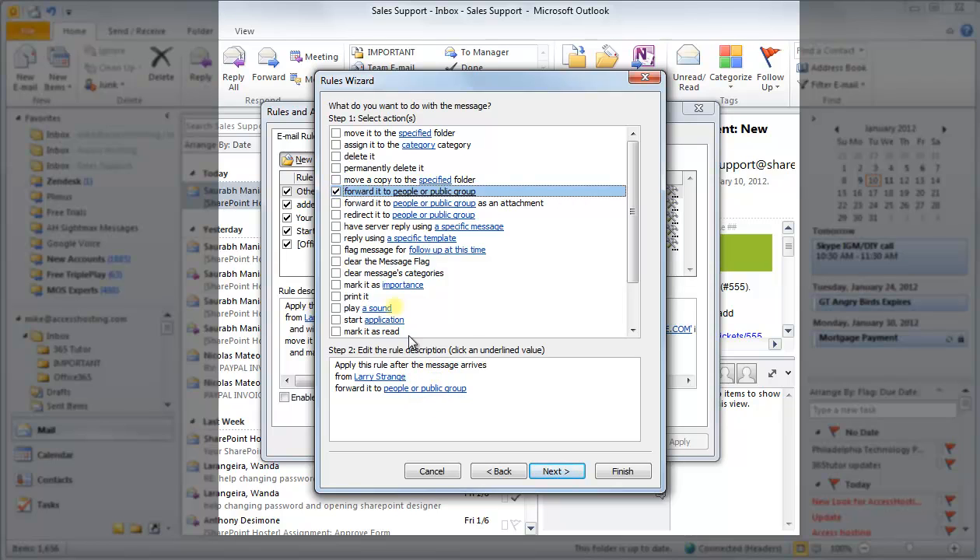
{"action": "left_click", "coordinate": [425, 389]}
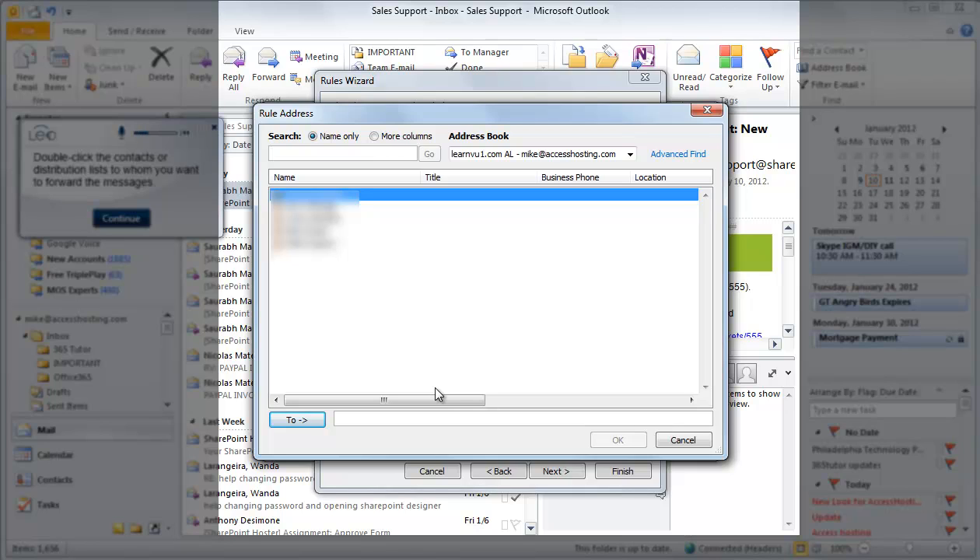
{"action": "left_click", "coordinate": [342, 154]}
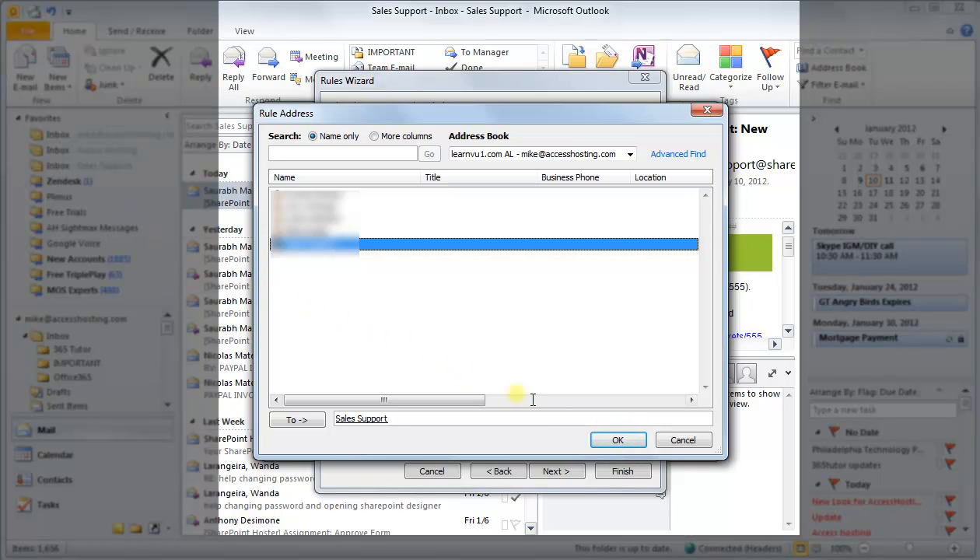
{"action": "left_click", "coordinate": [617, 438]}
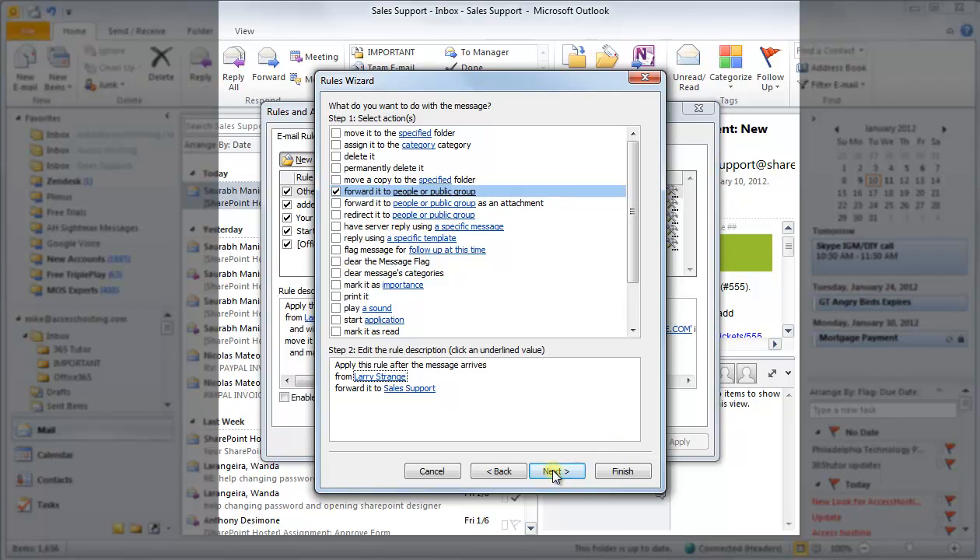
{"action": "left_click", "coordinate": [557, 470]}
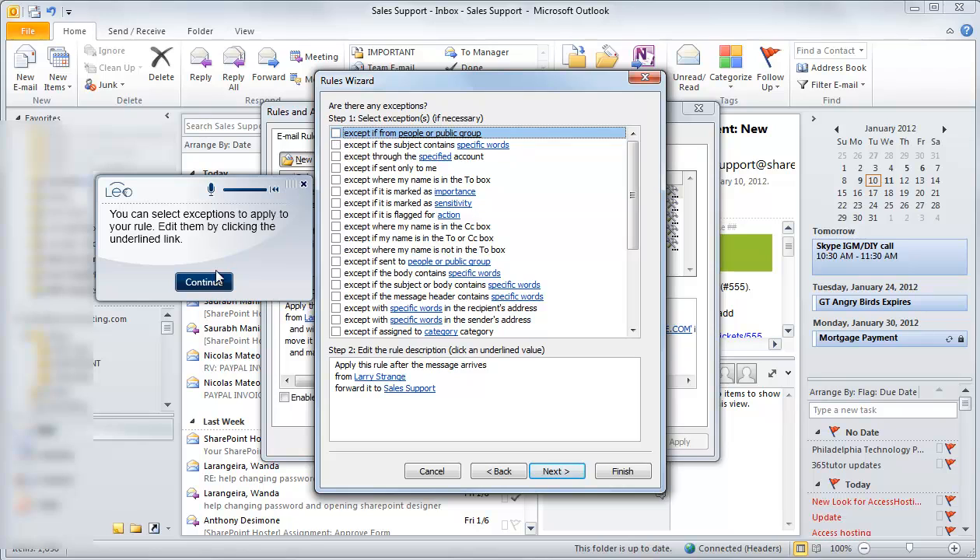
Step: Dismiss the exceptions tip and proceed with no exceptions selected
{"action": "left_click", "coordinate": [203, 282]}
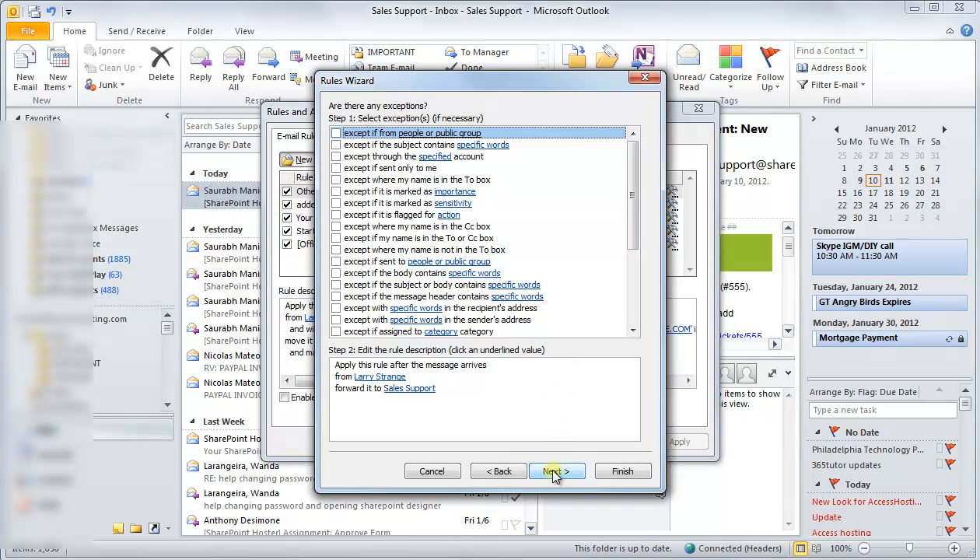
{"action": "left_click", "coordinate": [556, 469]}
{"action": "type", "text": "L"}
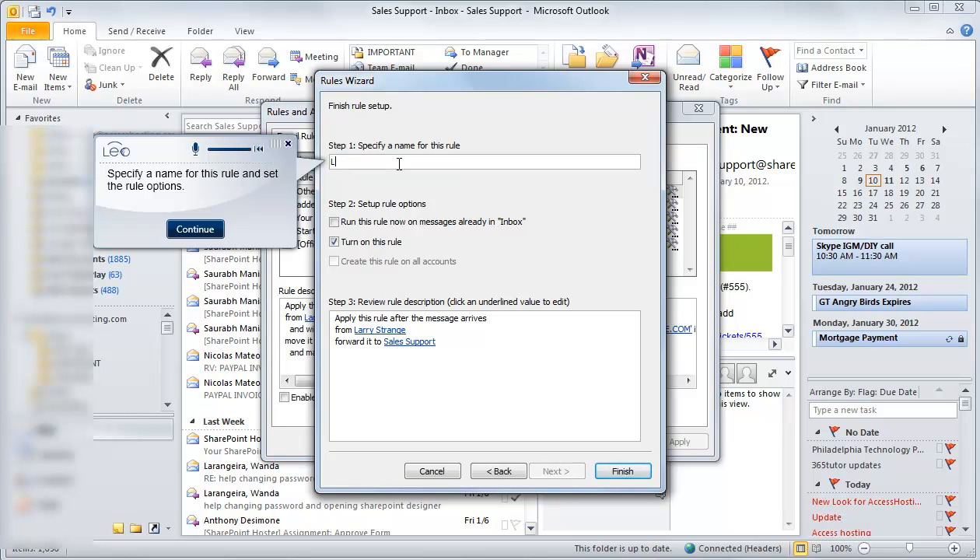
Step: Name the rule 'LEO TEST RULE' and finish creating it
{"action": "type", "text": "EO TEST RULE"}
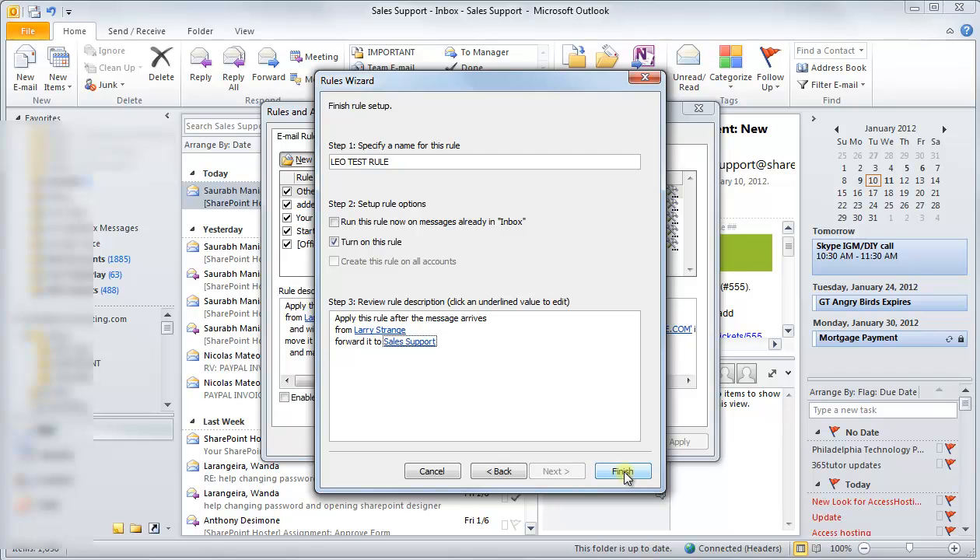
{"action": "left_click", "coordinate": [623, 470]}
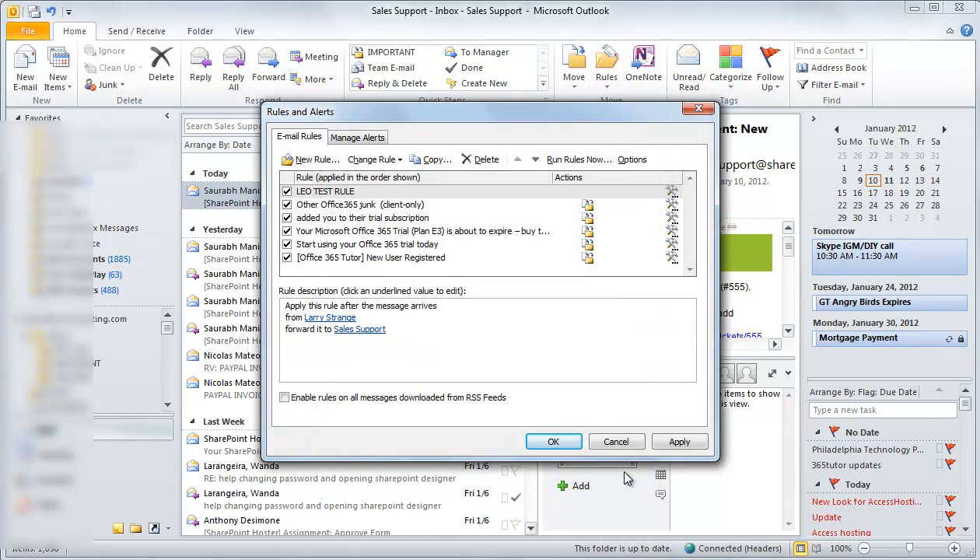